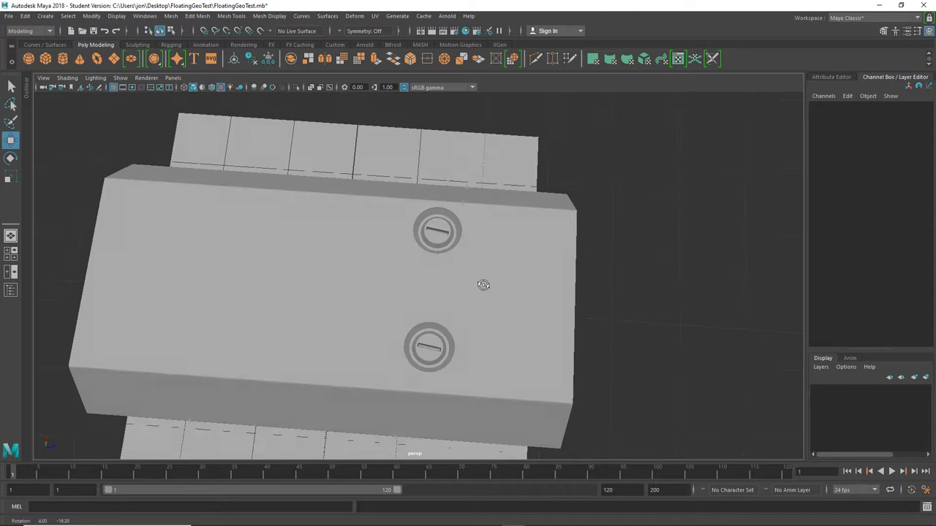
# Step: Orbit around the high panel to inspect the floating screws
pyautogui.moveTo(482, 285); pyautogui.dragTo(391, 261)
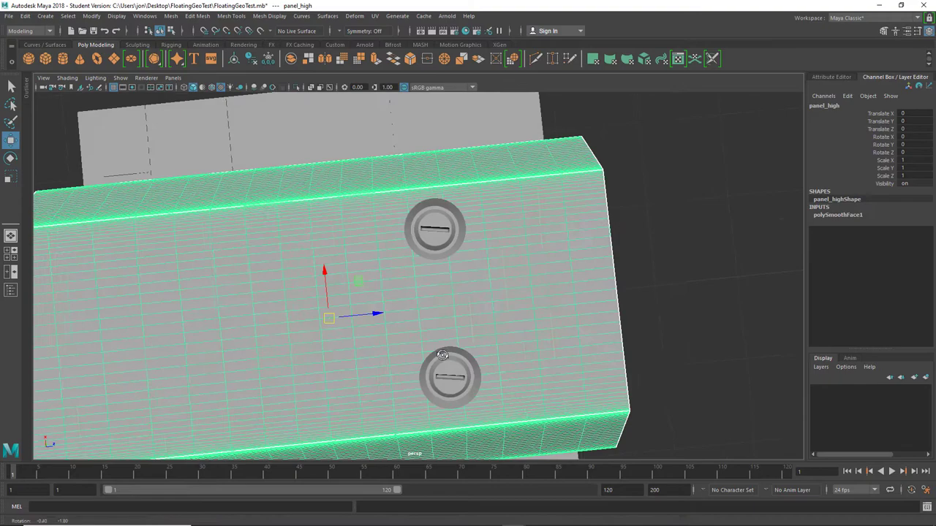
pyautogui.moveTo(443, 355); pyautogui.dragTo(470, 358)
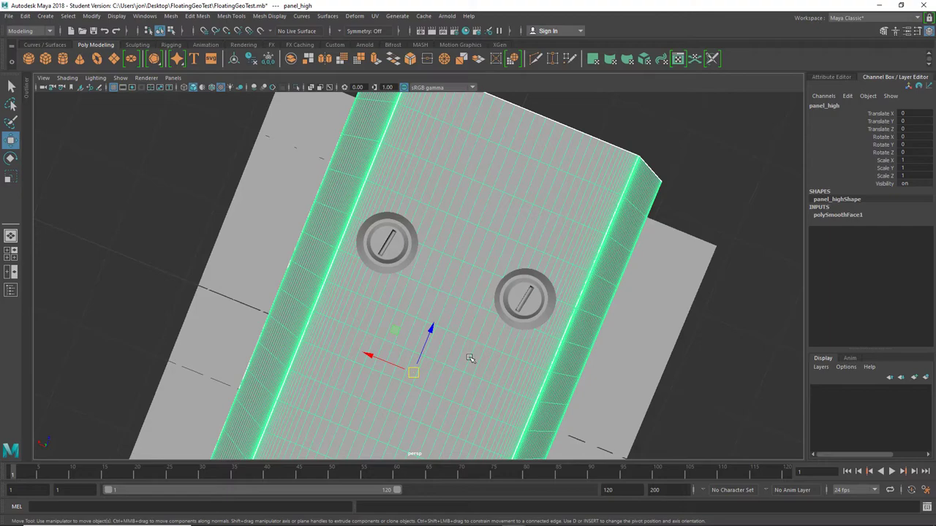
pyautogui.moveTo(468, 292); pyautogui.dragTo(438, 285)
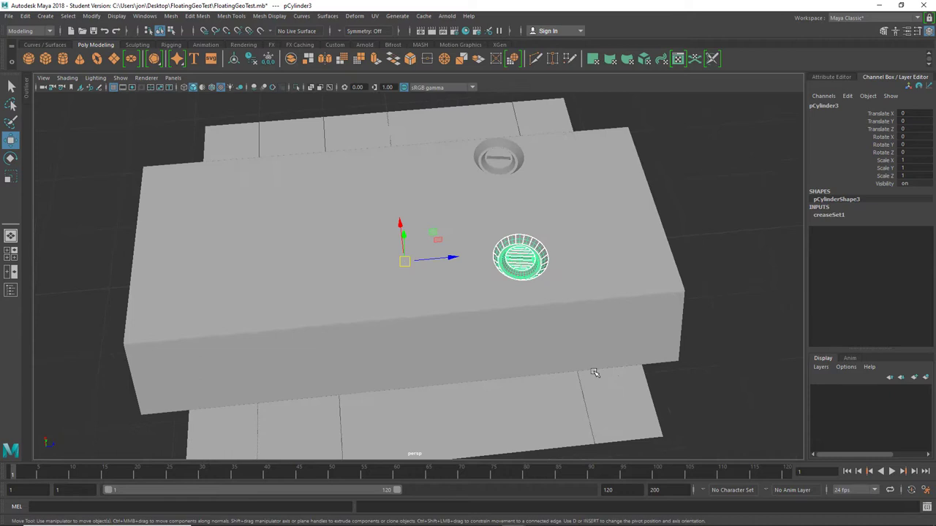
# Step: Export the selected low-poly panel as LowGeoTest.fbx
pyautogui.click(10, 18)
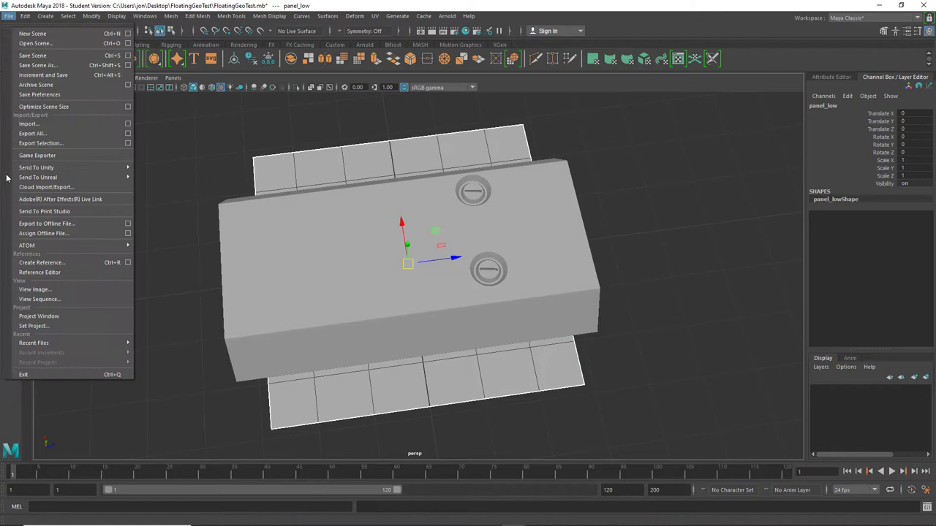
pyautogui.click(42, 143)
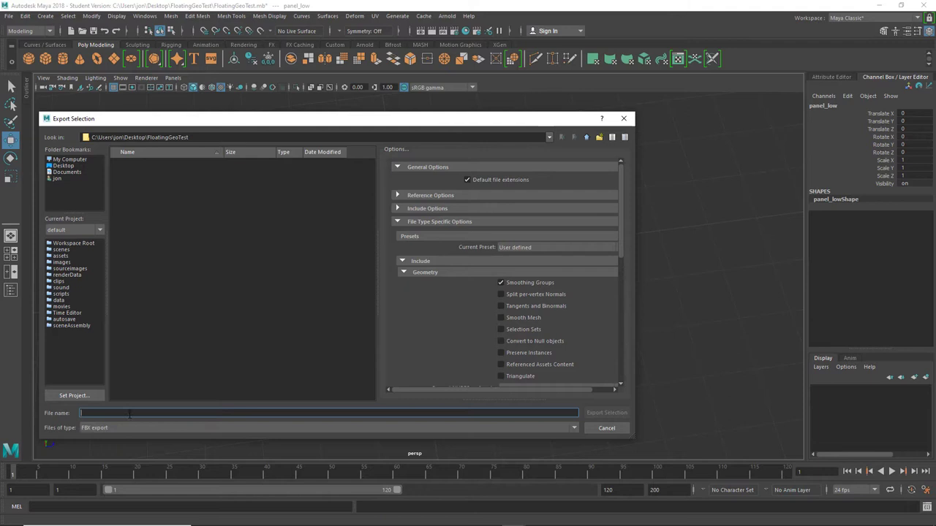
pyautogui.write('LowGe')
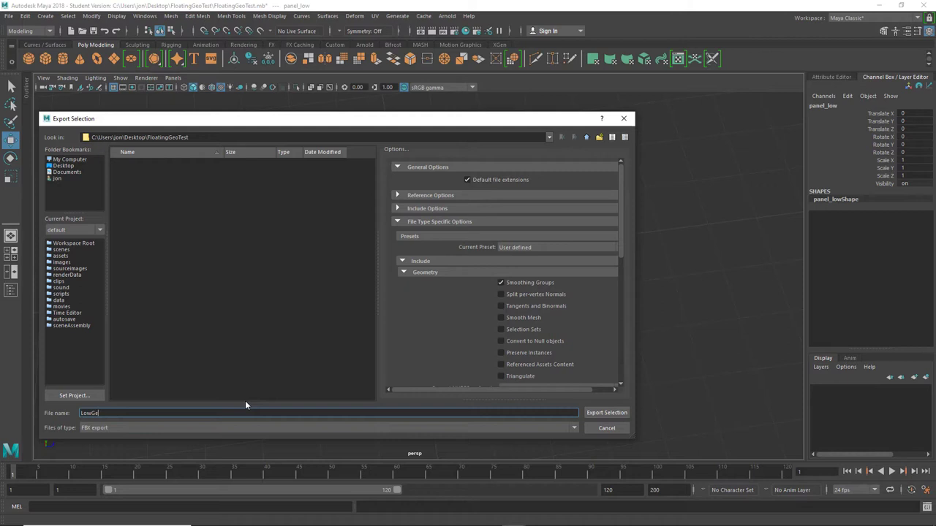
pyautogui.click(607, 413)
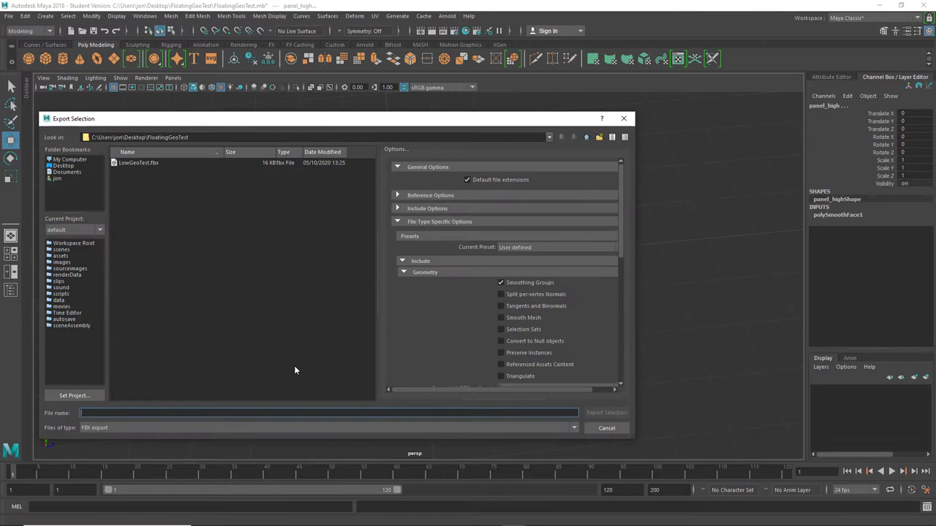
pyautogui.write('HiGeoTest.fbx')
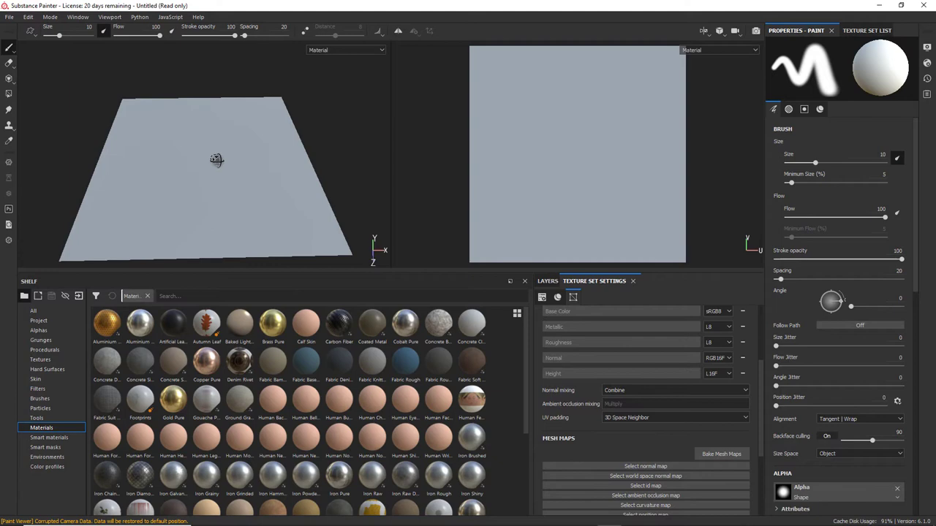
# Step: Bake the lambert1 mesh maps with Normal checked to produce its normal map
pyautogui.click(721, 454)
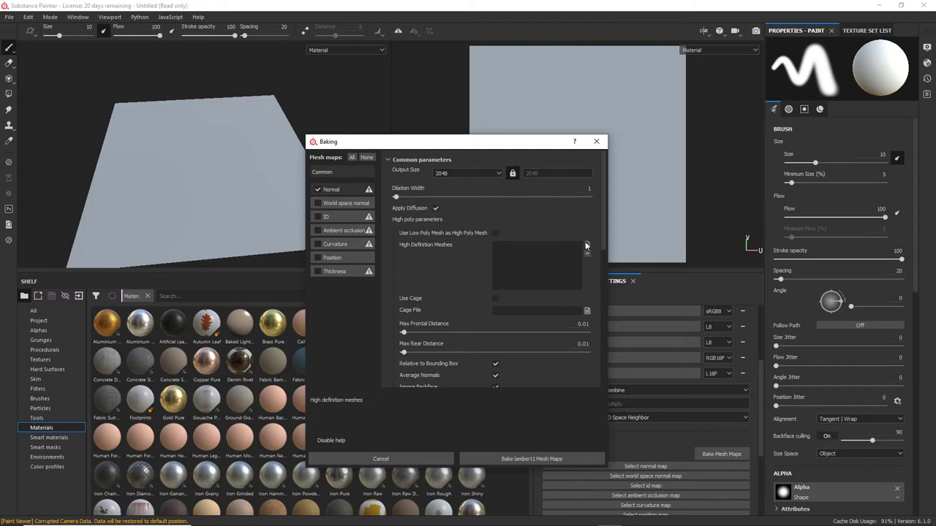
pyautogui.click(531, 458)
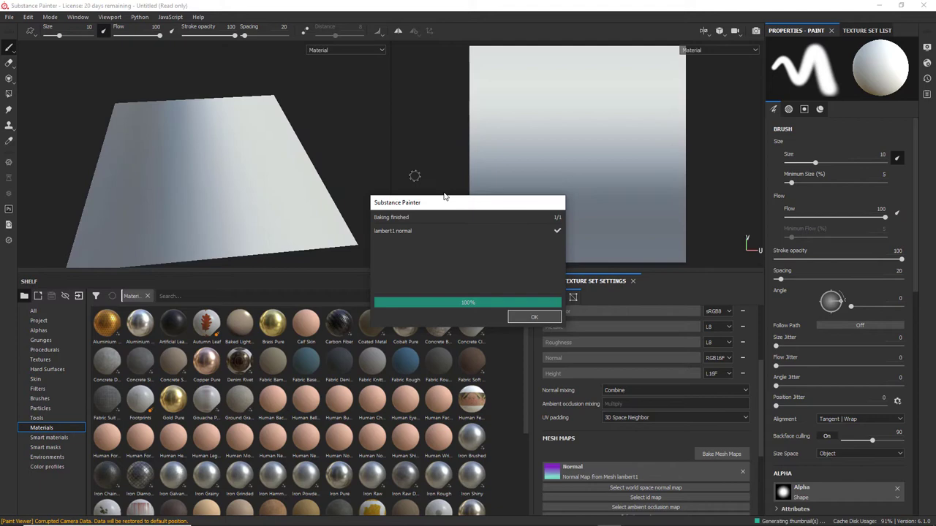
# Step: Dismiss the bake notice and raise Max Rear Distance to about 0.22
pyautogui.click(534, 316)
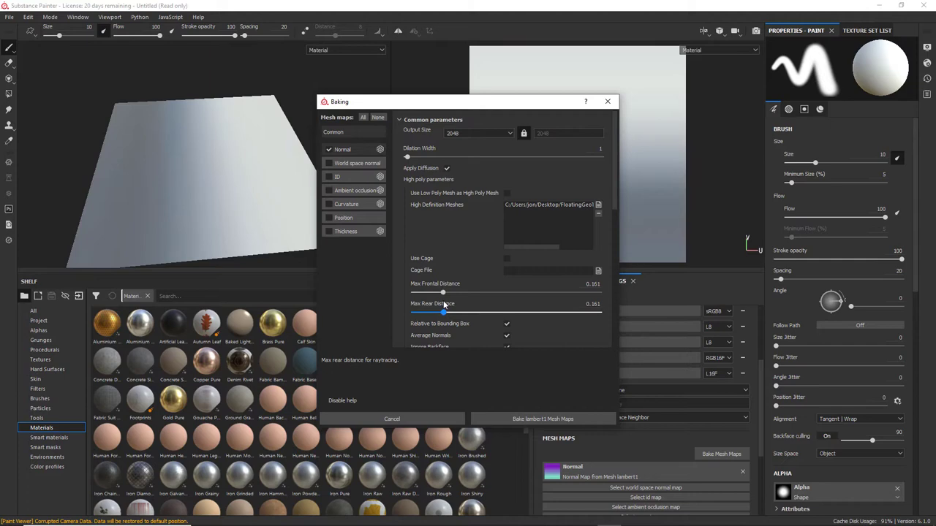
pyautogui.moveTo(442, 292); pyautogui.dragTo(454, 292)
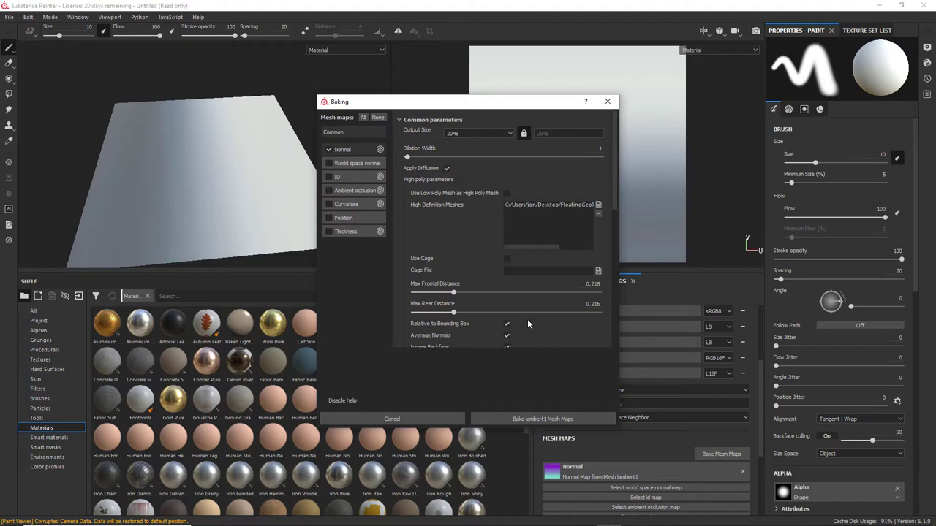
pyautogui.click(542, 418)
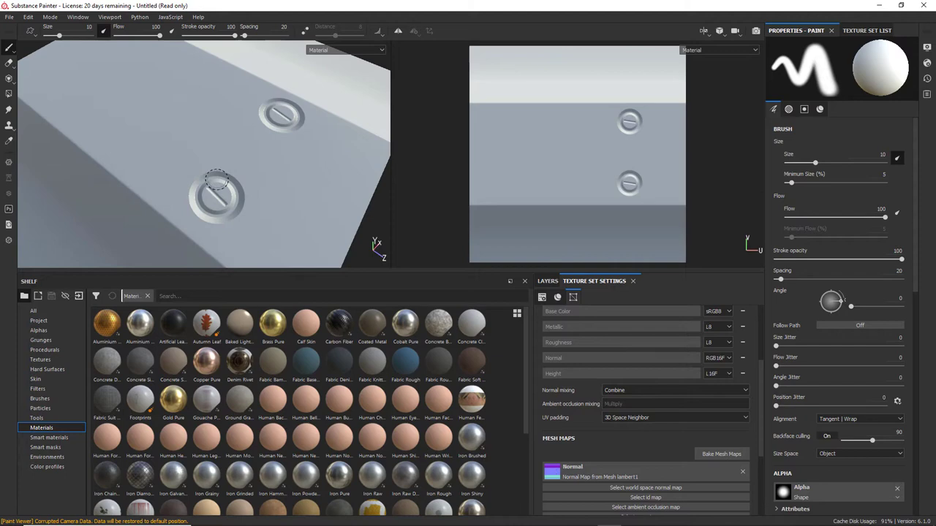
# Step: Bake Ambient occlusion together with Normal for lambert1, then view the baked screw
pyautogui.click(720, 453)
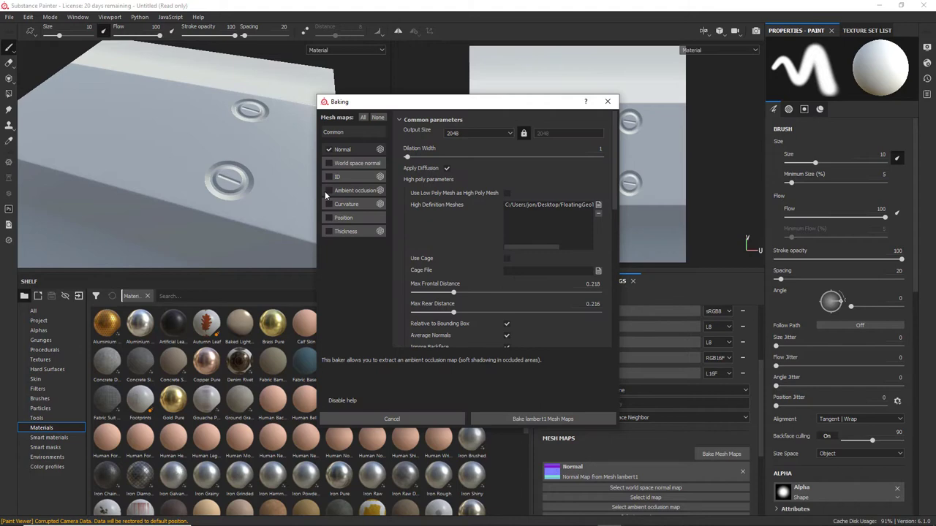
pyautogui.click(543, 418)
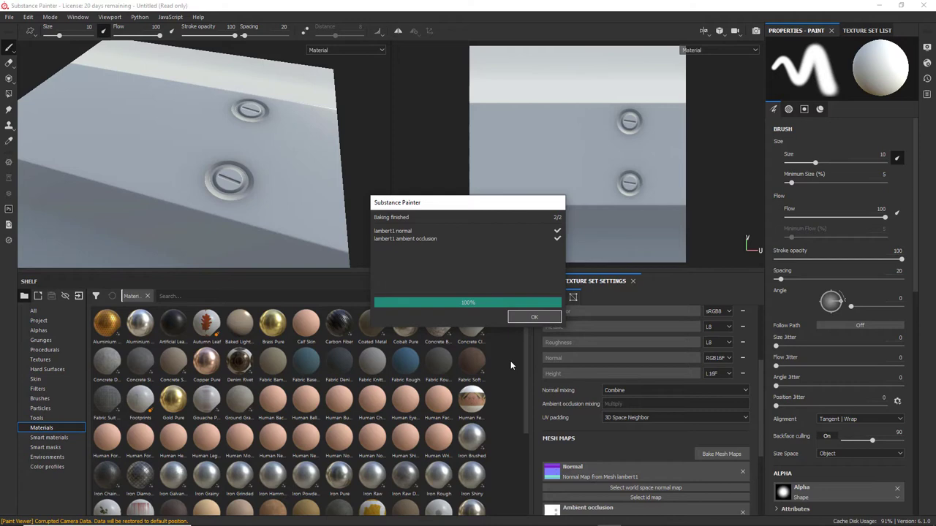
pyautogui.click(533, 317)
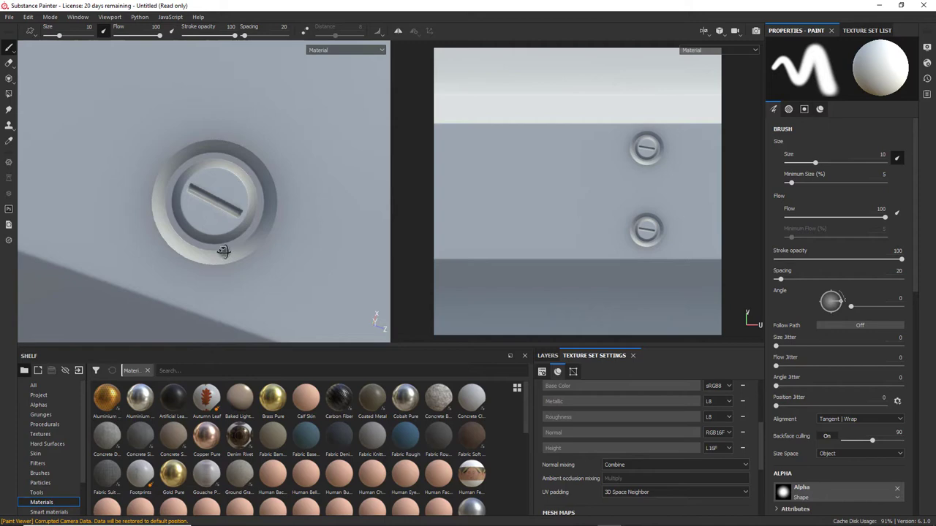
pyautogui.moveTo(223, 253); pyautogui.dragTo(201, 208)
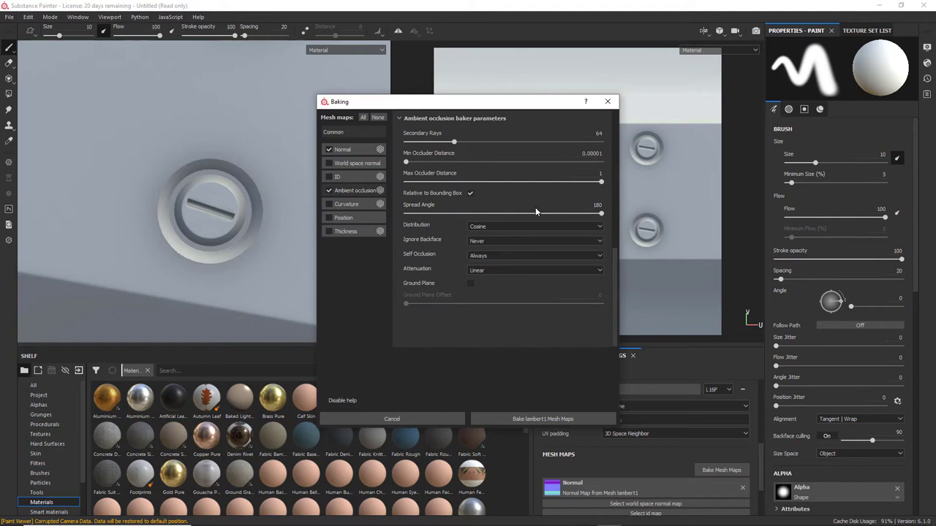
# Step: Set the ambient occlusion Self Occlusion option to Only Same Mesh Name
pyautogui.click(534, 255)
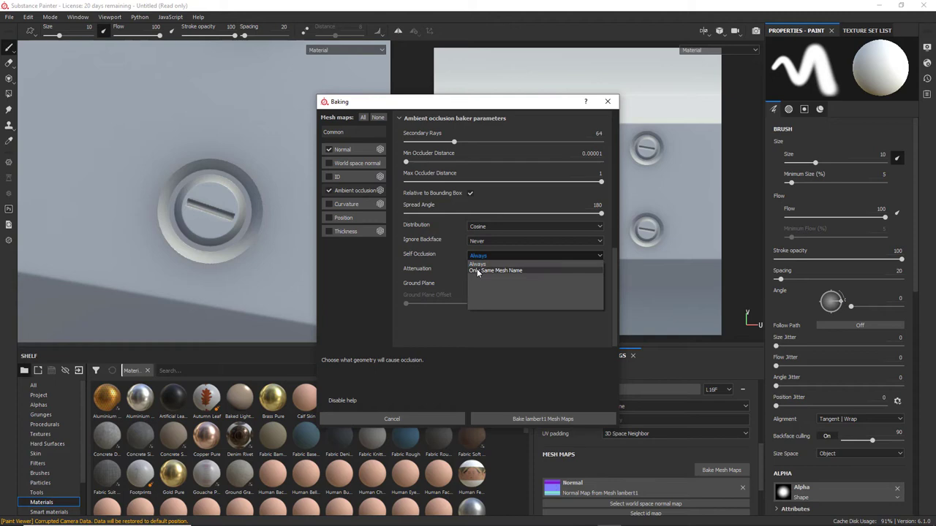
pyautogui.click(496, 270)
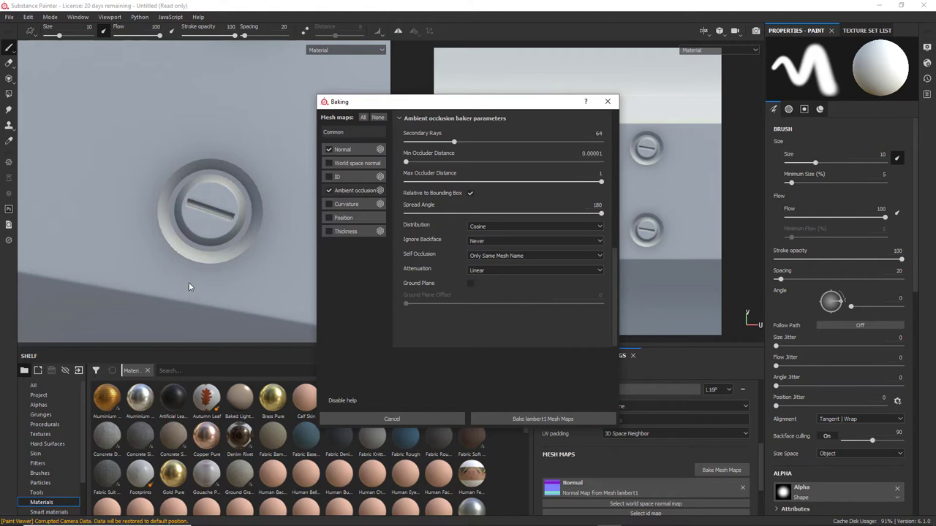
pyautogui.click(543, 418)
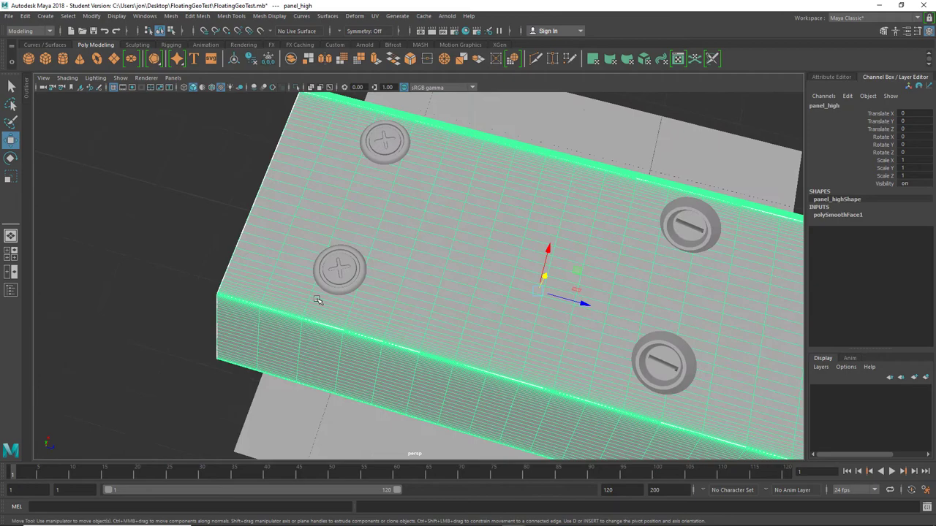
# Step: Orbit the high-poly panel to view its screws and front edge
pyautogui.moveTo(318, 299); pyautogui.dragTo(362, 348)
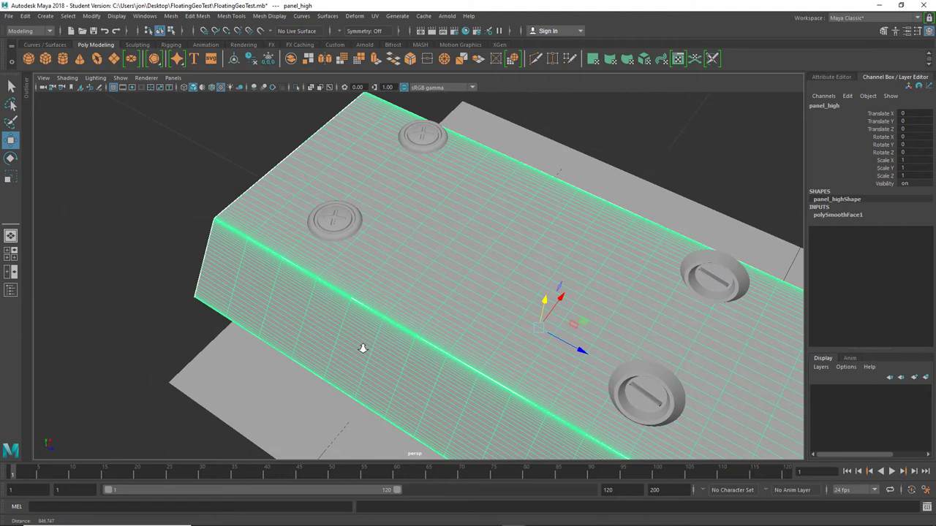
pyautogui.moveTo(362, 348); pyautogui.dragTo(344, 325)
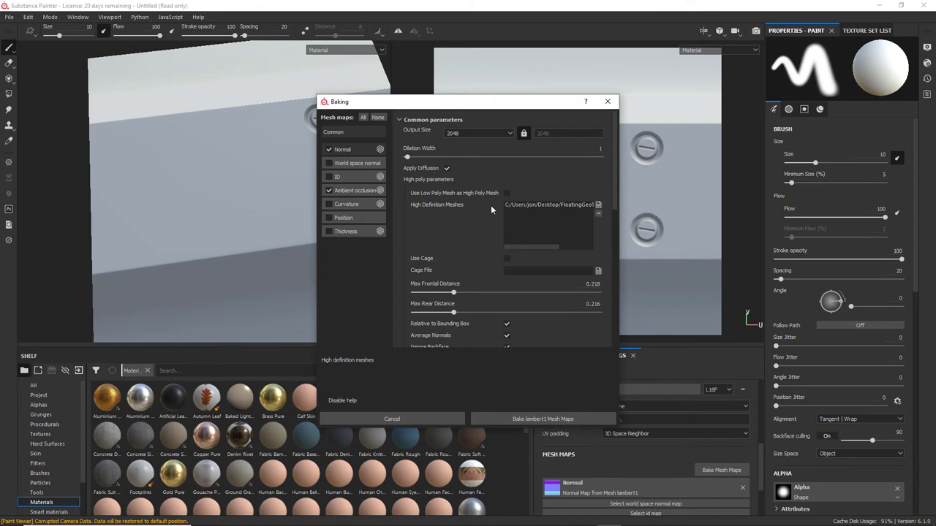
# Step: Rebake the lambert1 mesh maps using the updated high-poly mesh
pyautogui.click(542, 418)
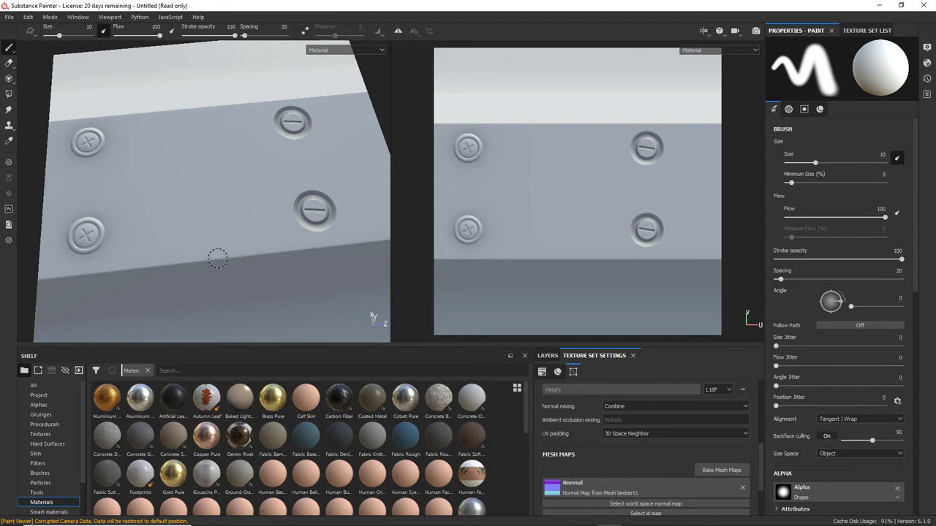
pyautogui.click(721, 469)
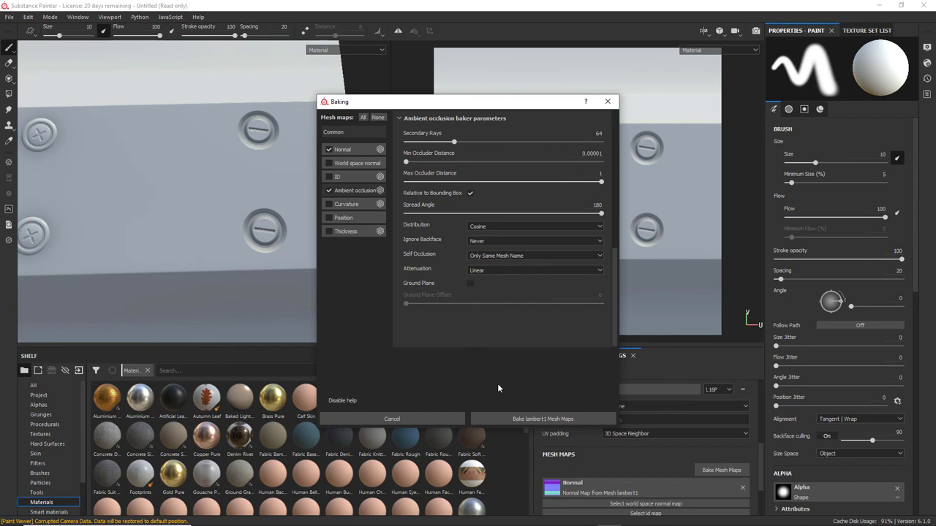
pyautogui.click(542, 419)
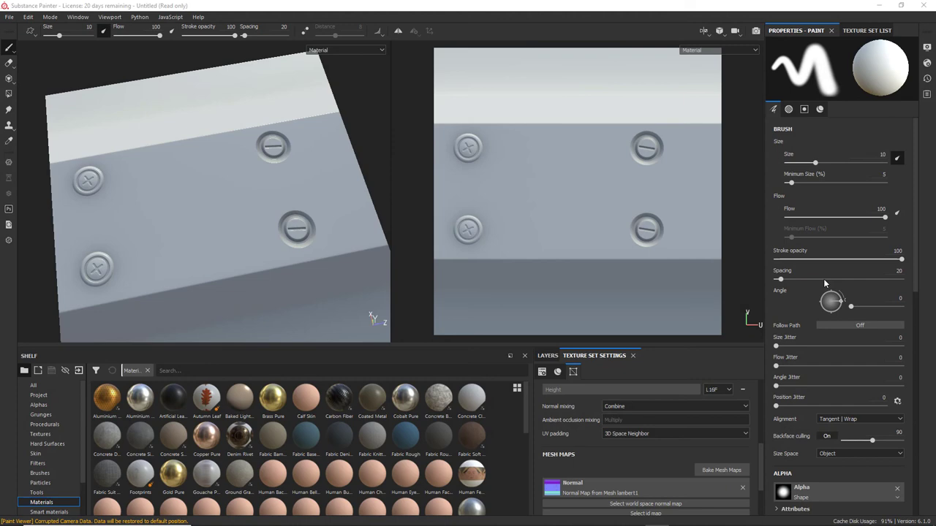